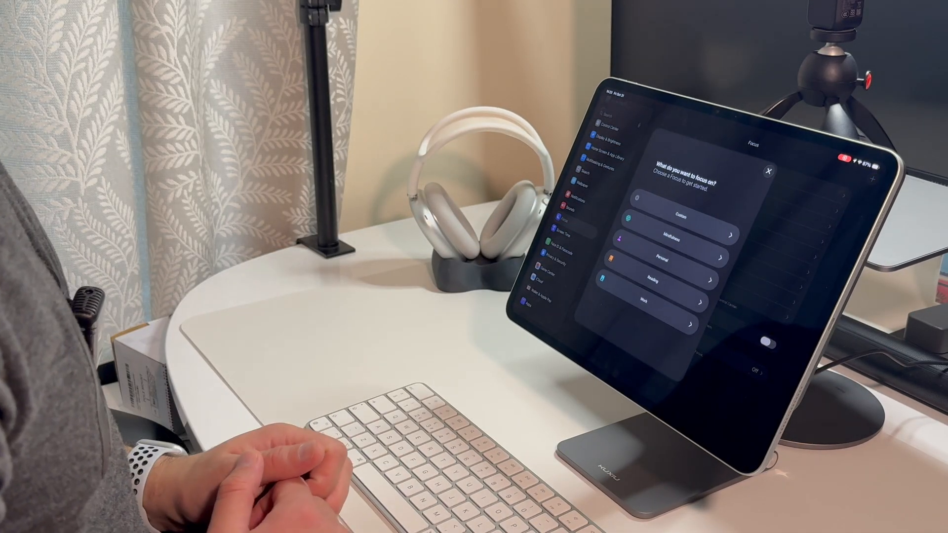
mouse_move(272, 496)
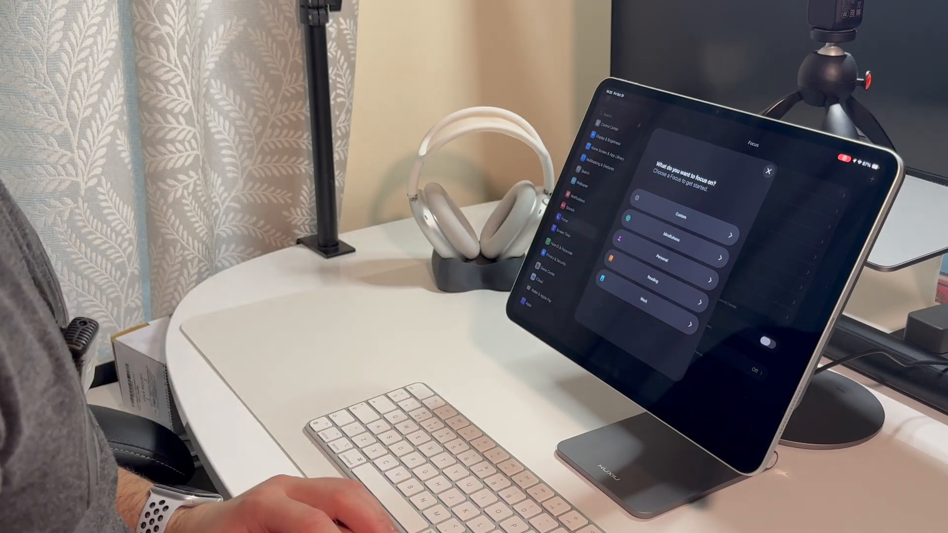